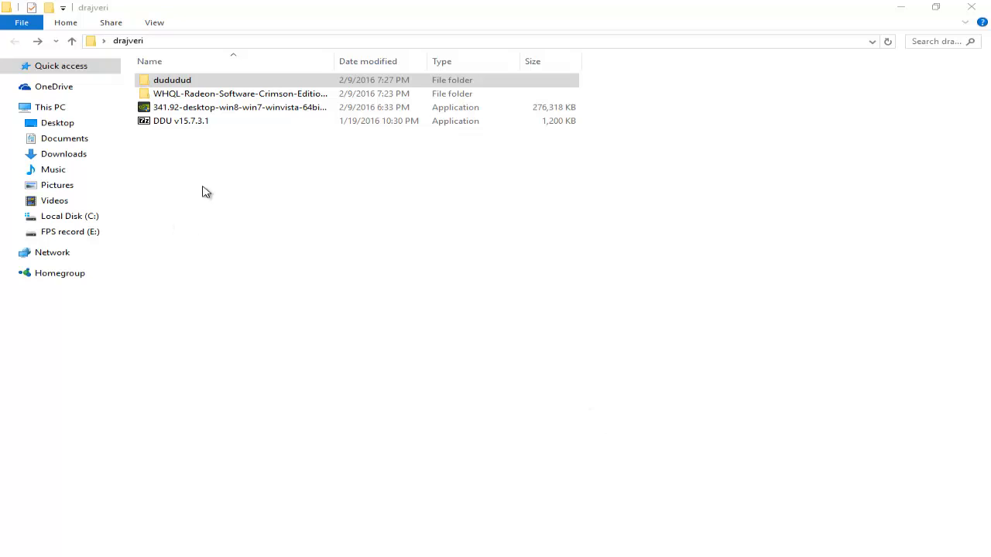
# Launch Display Driver Uninstaller from the dududud folder and accept the User Account Control prompt
pyautogui.doubleClick(172, 81)
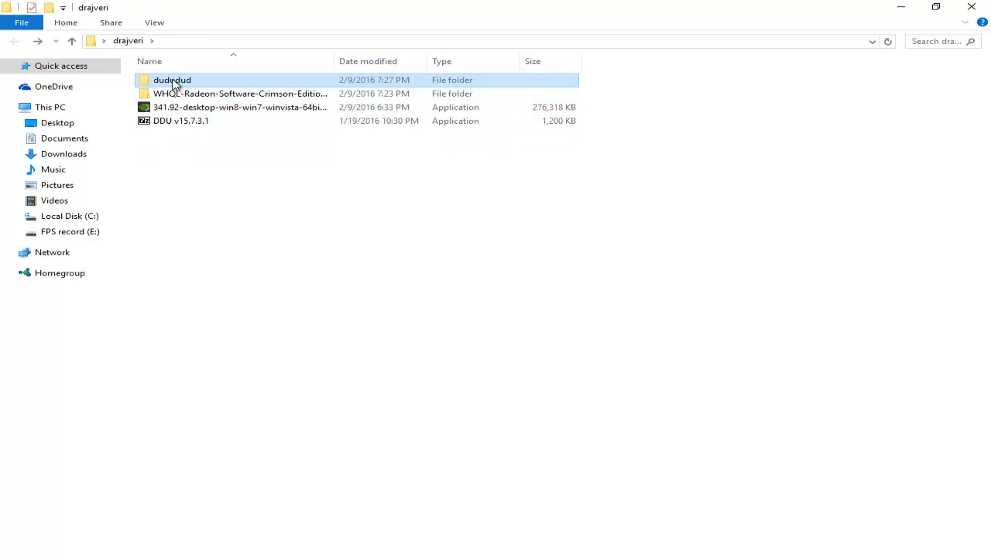
pyautogui.doubleClick(172, 81)
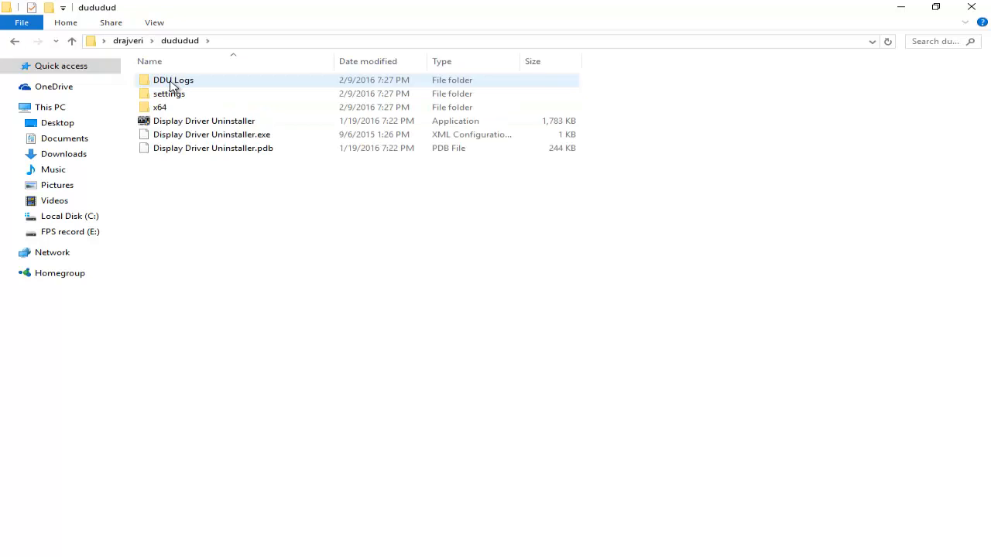
pyautogui.click(204, 120)
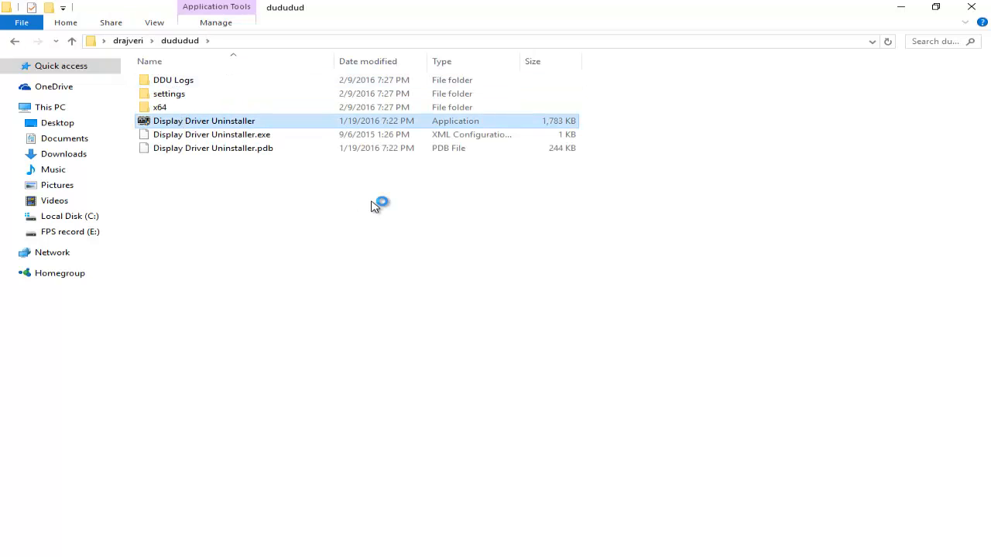
pyautogui.doubleClick(204, 120)
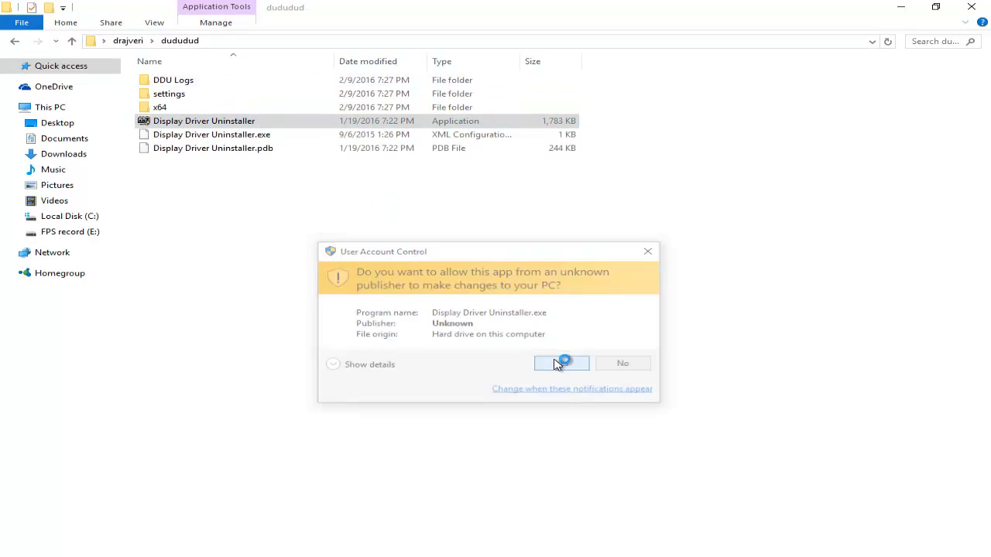
pyautogui.click(560, 362)
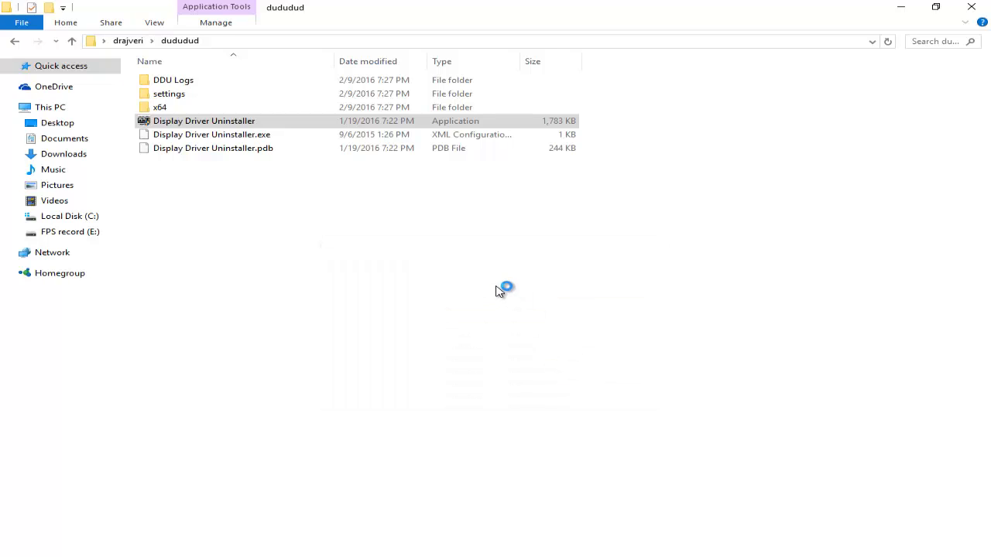
pyautogui.moveTo(498, 291)
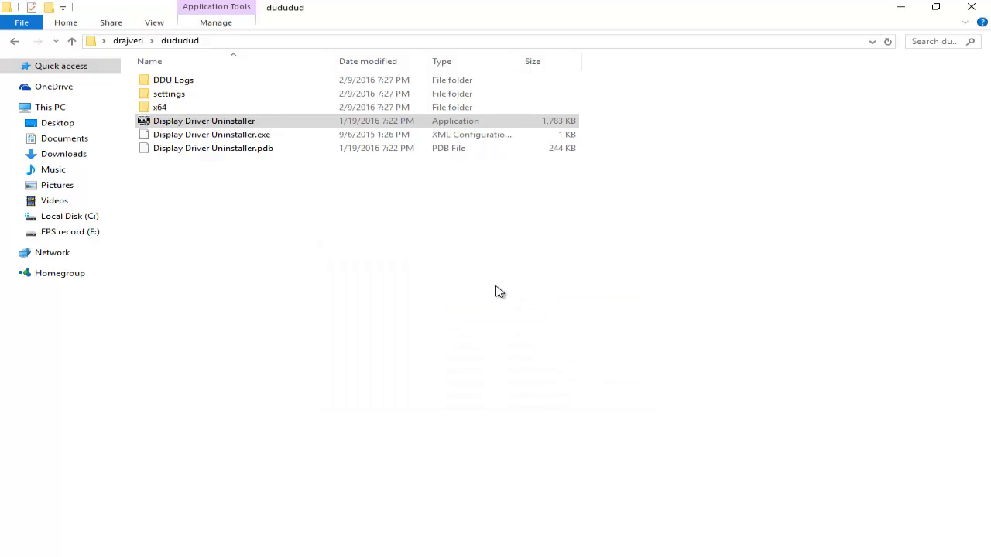
# Decline the DDU update offer and dismiss the Safe Mode prompt to reach the main window
pyautogui.doubleClick(204, 121)
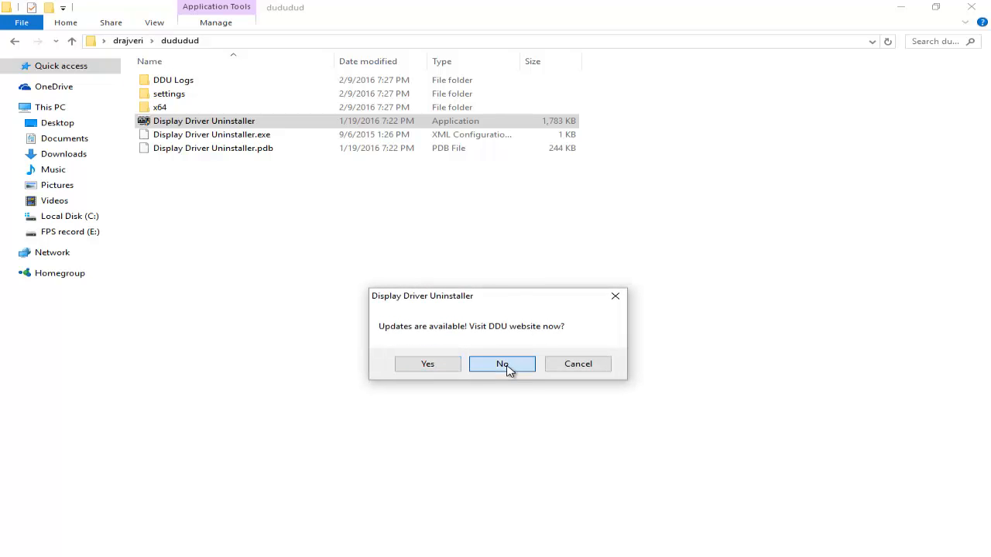
pyautogui.click(502, 364)
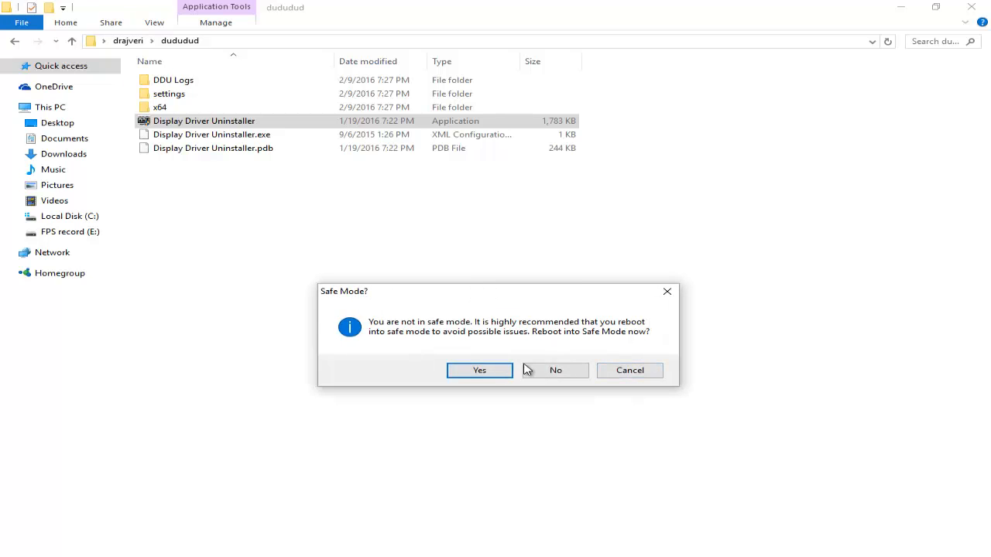
pyautogui.moveTo(517, 337)
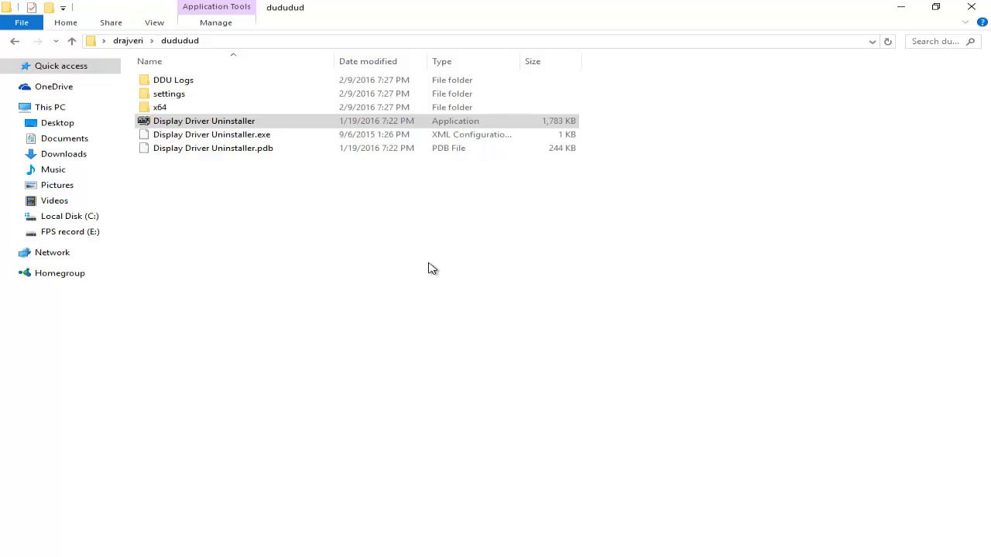
pyautogui.doubleClick(204, 121)
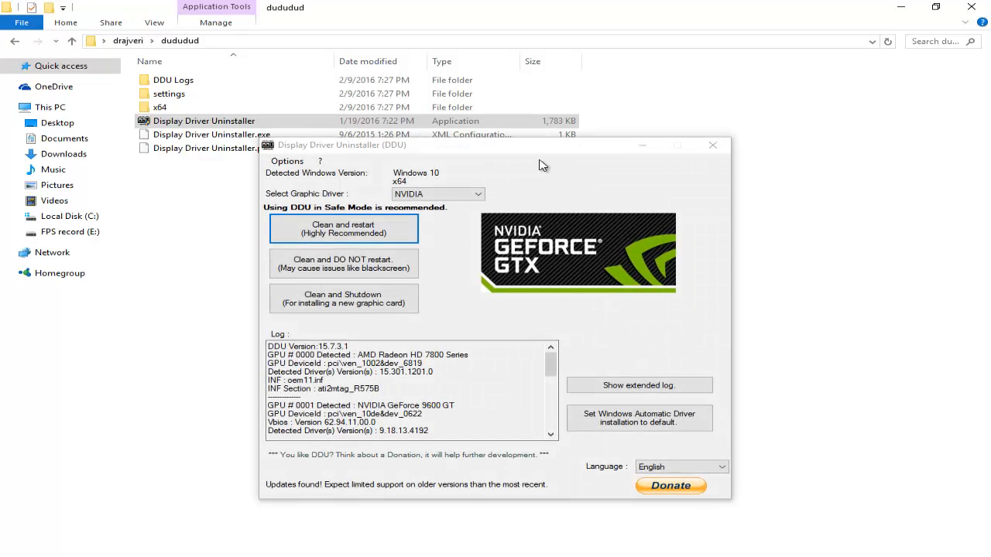